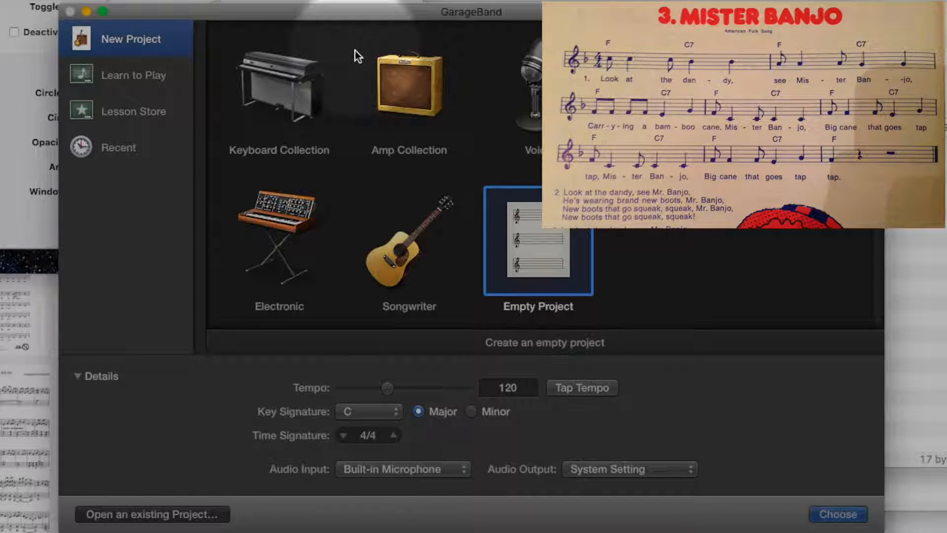
mouse_move(358, 286)
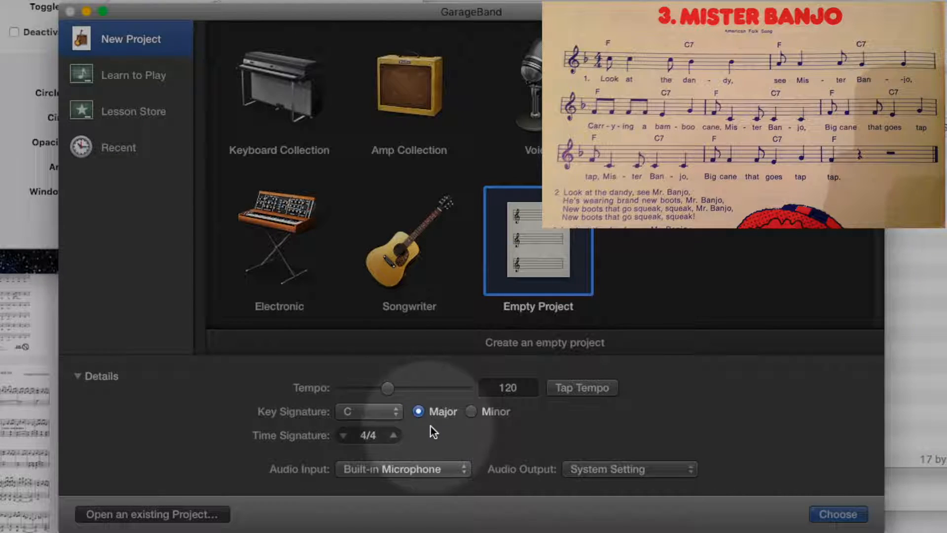
mouse_move(424, 459)
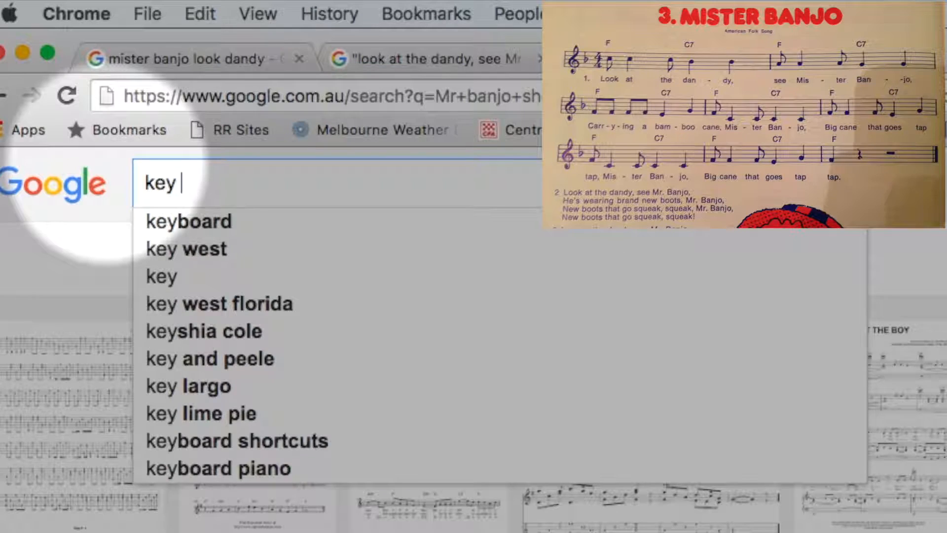
Search Google Images for 'key signature chart' via the 'key sign' suggestion.
type("sign")
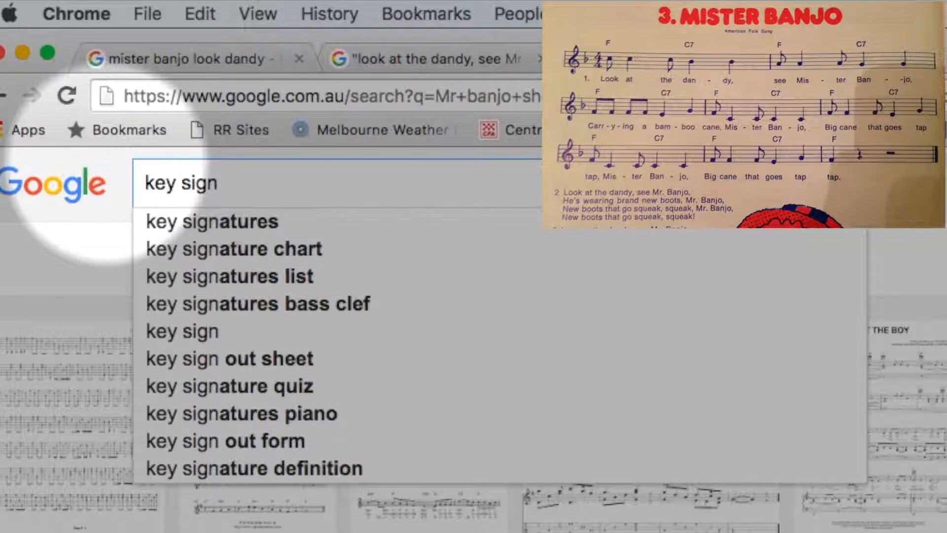
left_click(234, 249)
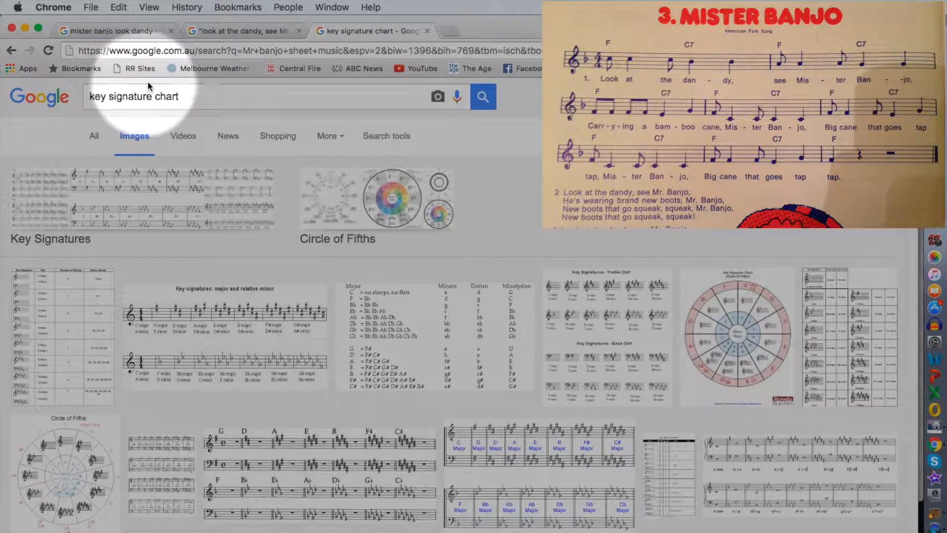
mouse_move(177, 177)
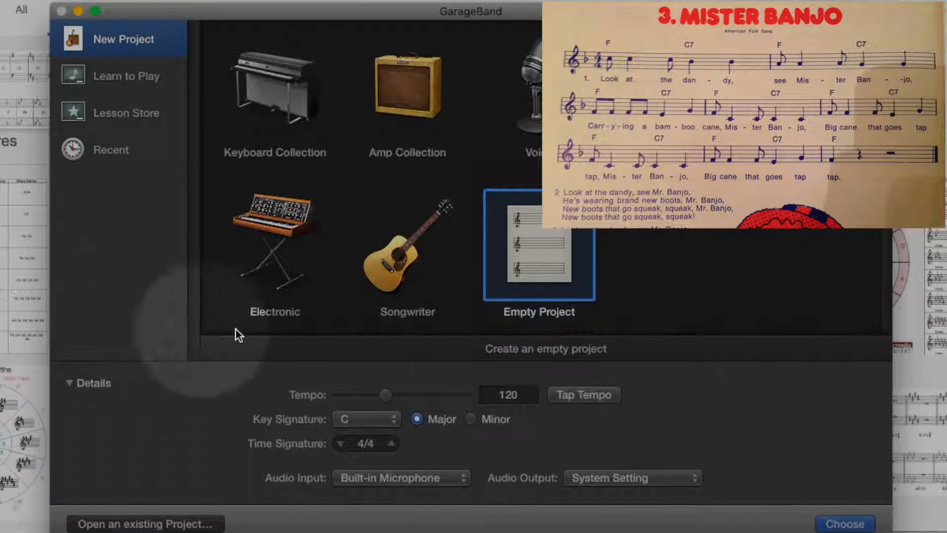
Create an empty project in F major at 120 tempo, 4/4.
left_click(384, 418)
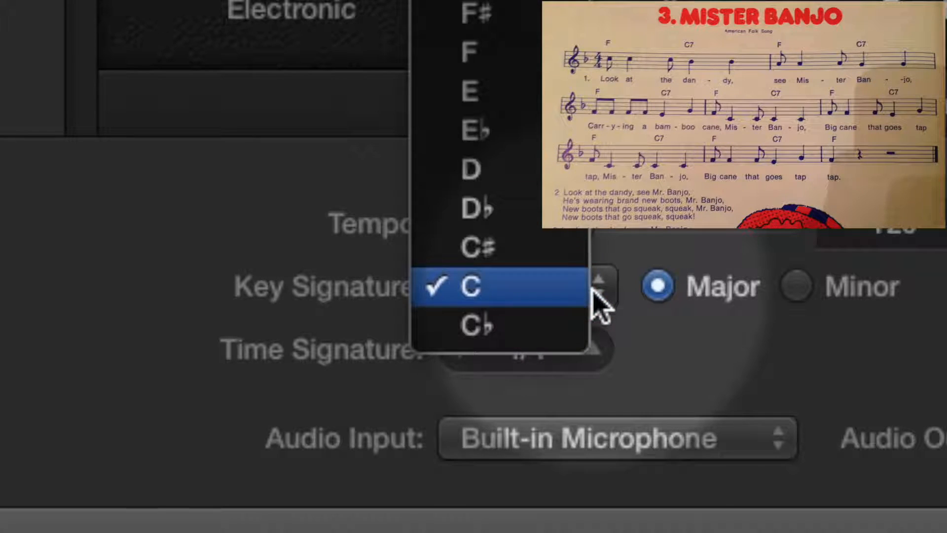
left_click(477, 61)
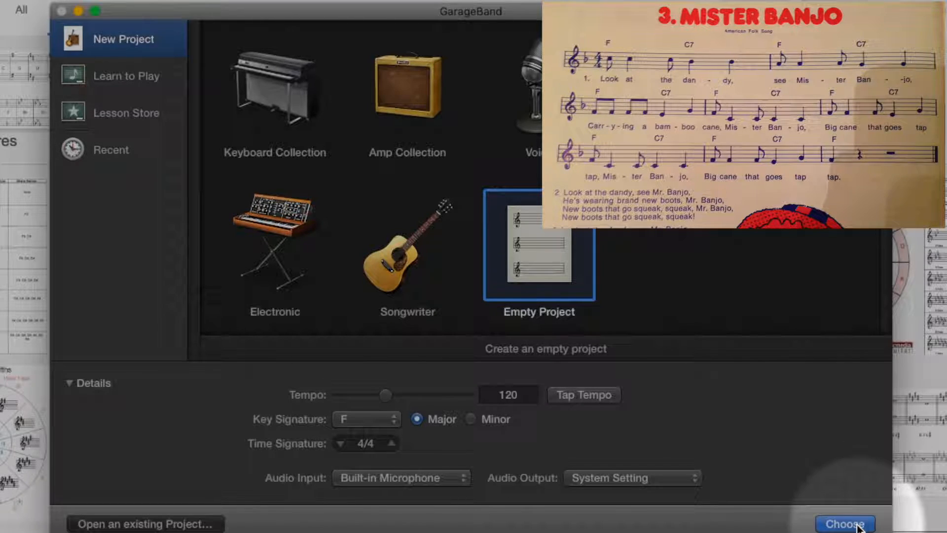
left_click(845, 523)
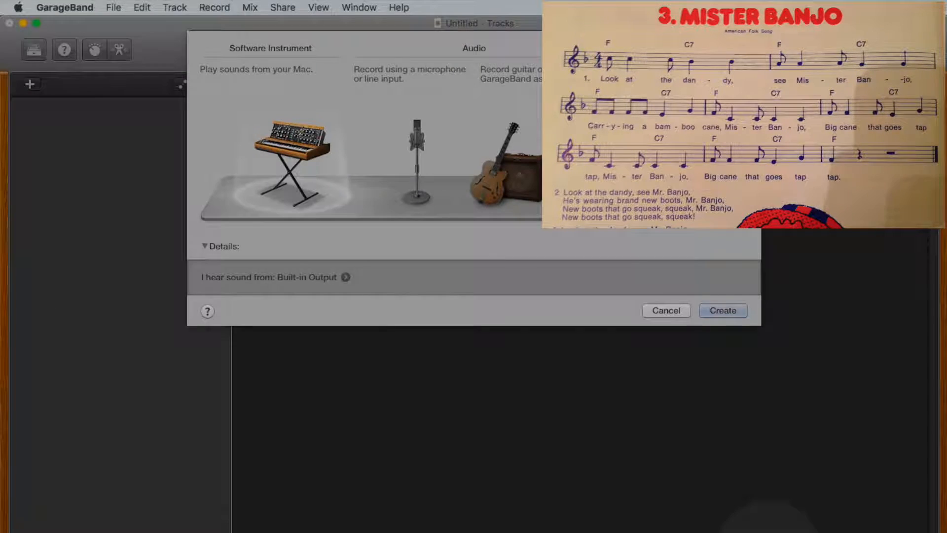
Create a Software Instrument track, giving a Classic Electric Piano with a region on the timeline.
left_click(282, 153)
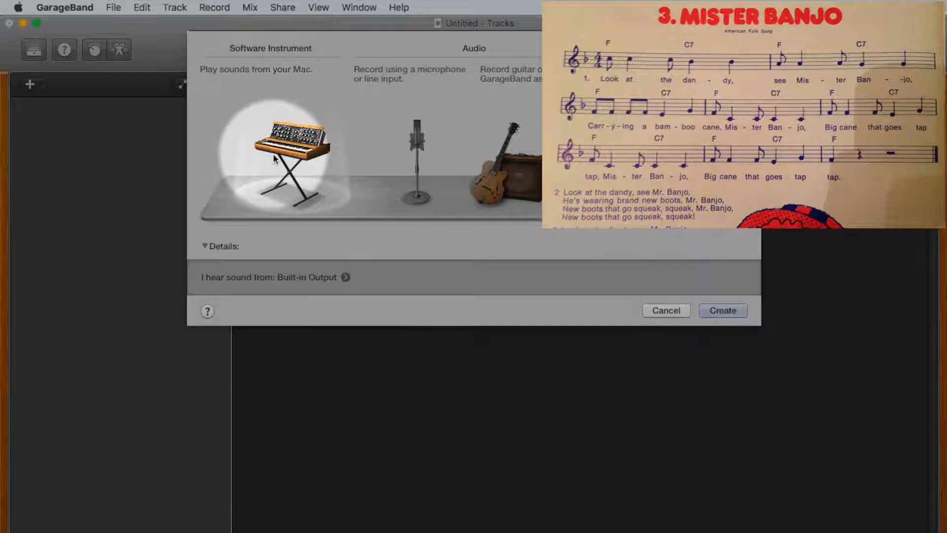
left_click(732, 310)
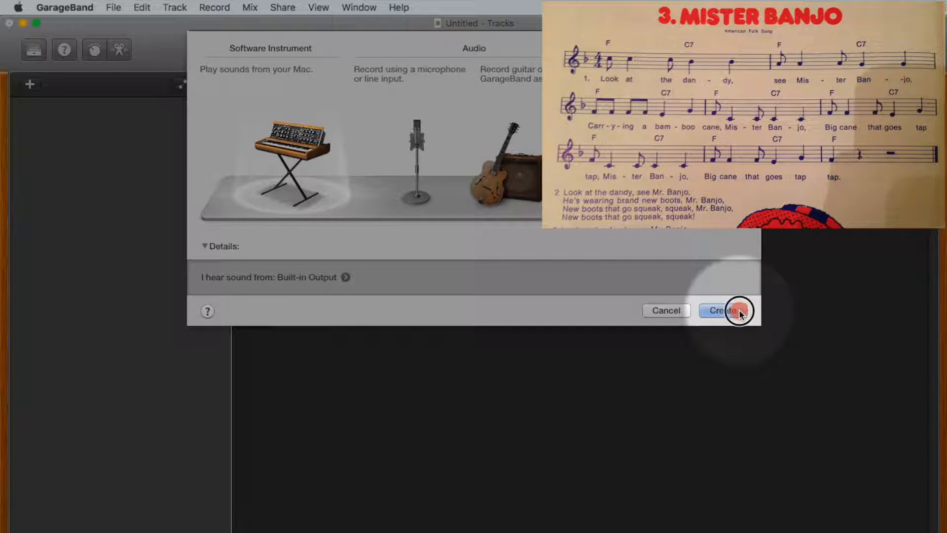
left_click(732, 310)
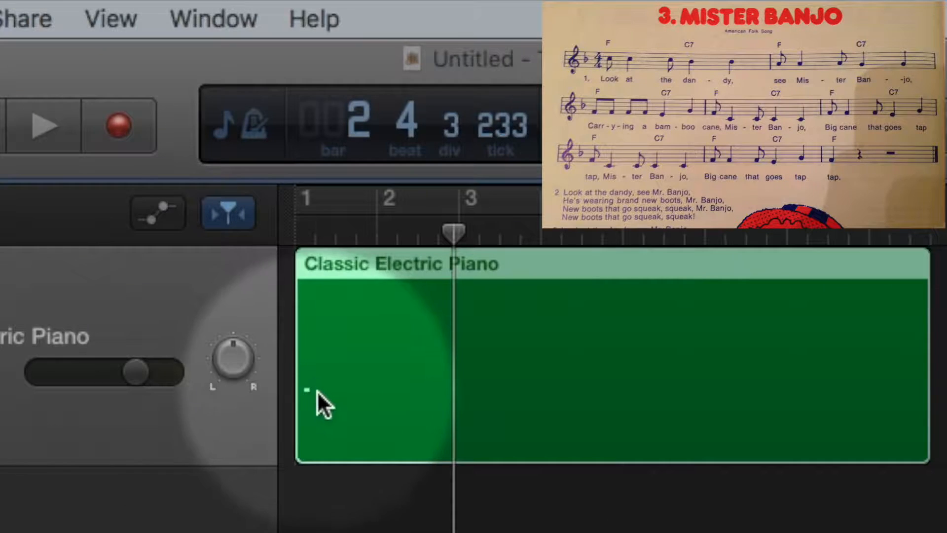
mouse_move(519, 162)
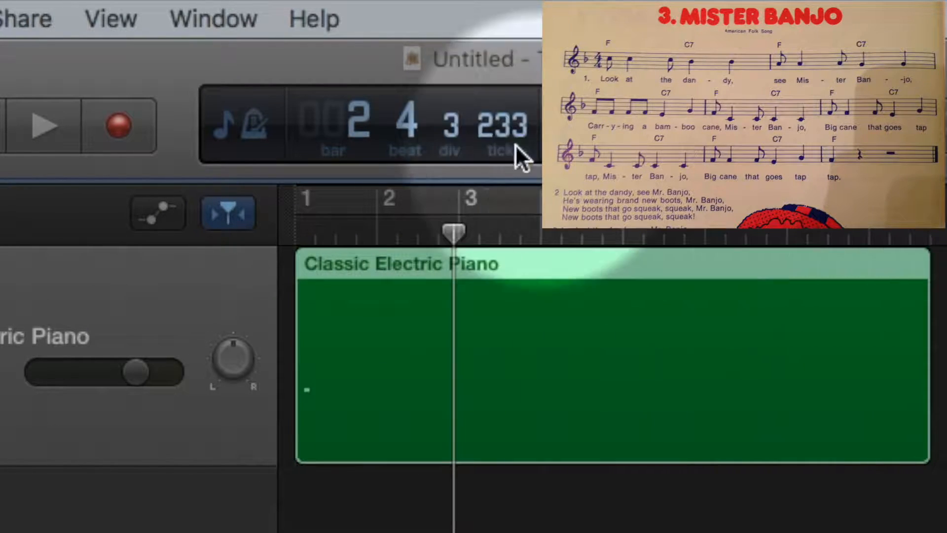
Show the View menu over the Classic Electric Piano track.
left_click(109, 19)
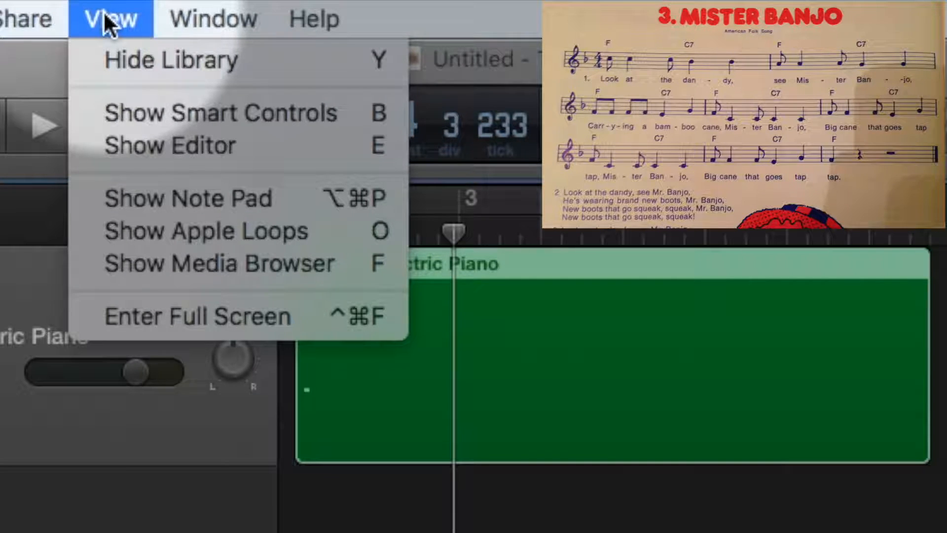
mouse_move(154, 158)
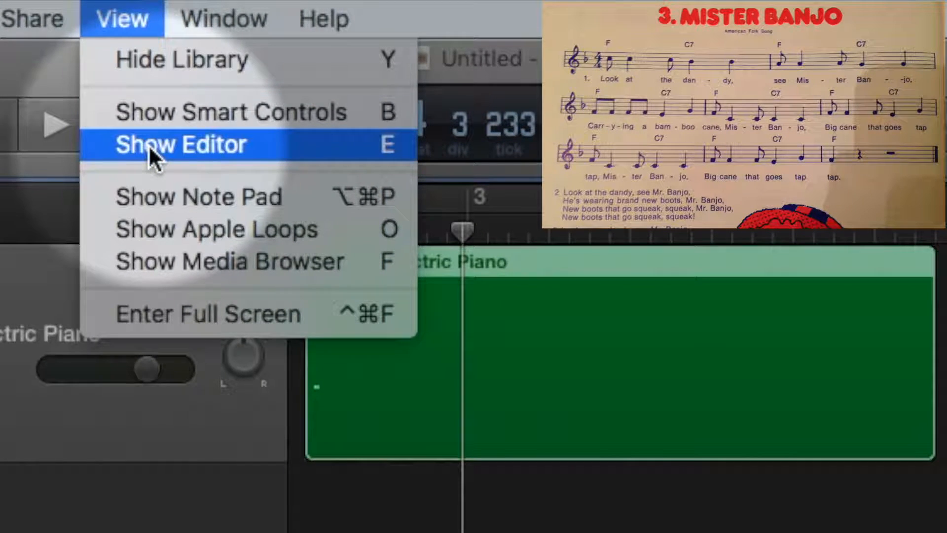
Show the region's Piano Roll editor and select the stray C2 note for removal.
left_click(181, 144)
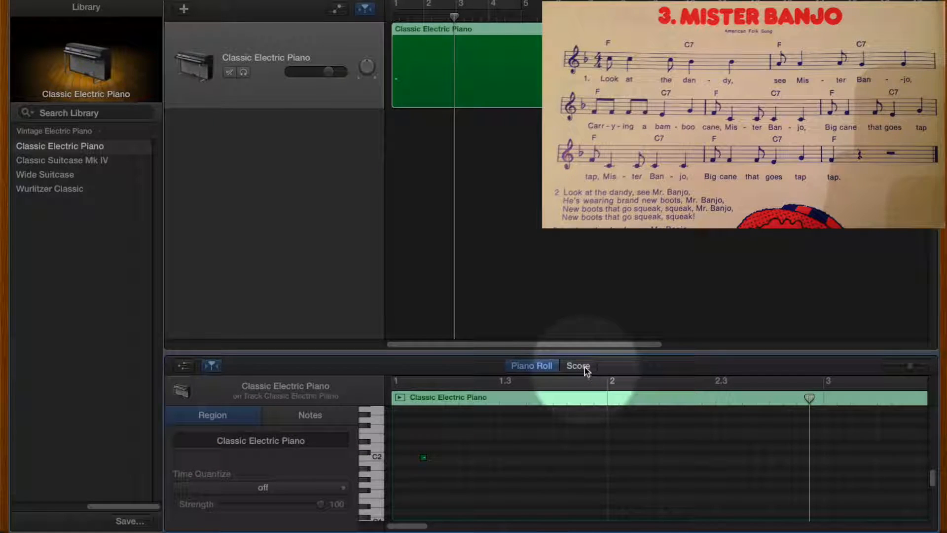
mouse_move(581, 373)
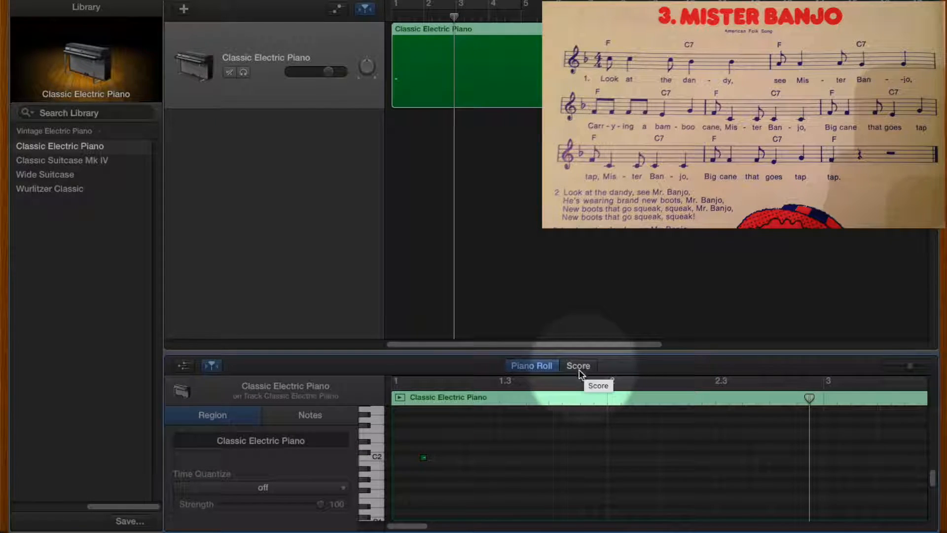
left_click(422, 458)
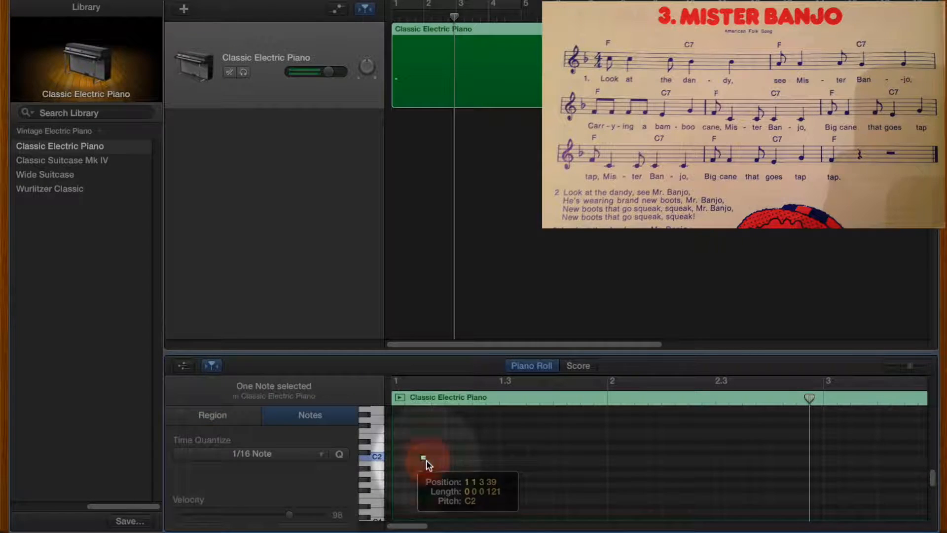
left_click(212, 415)
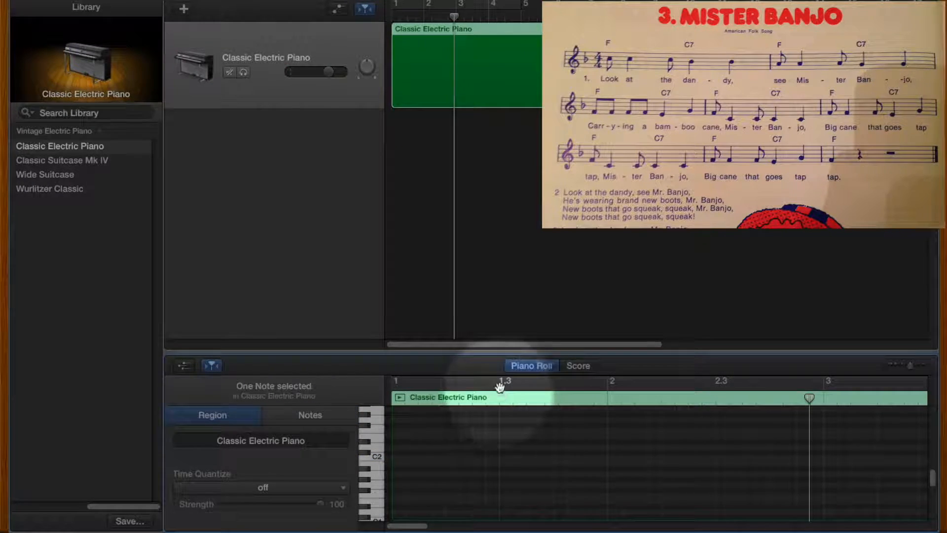
mouse_move(532, 413)
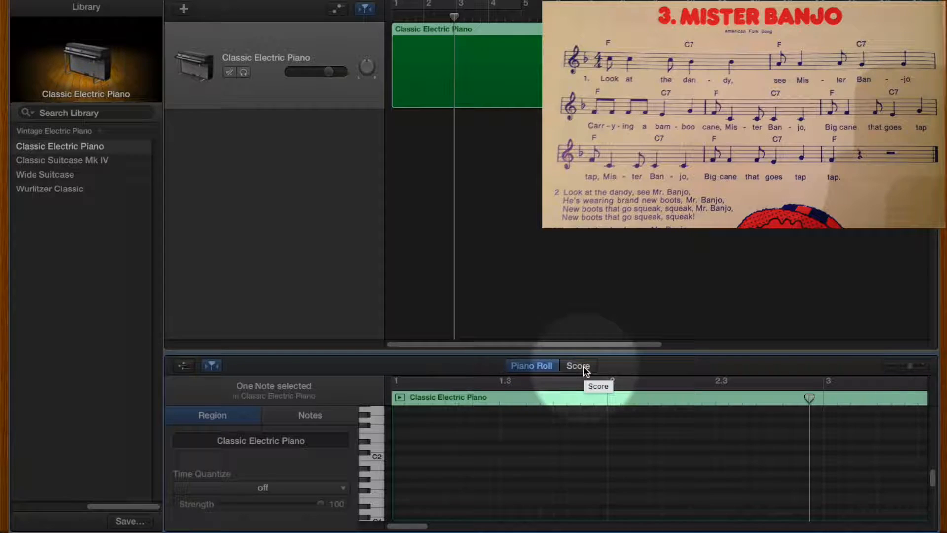
Switch the editor to Score view, showing an empty F-major 4/4 staff.
left_click(578, 365)
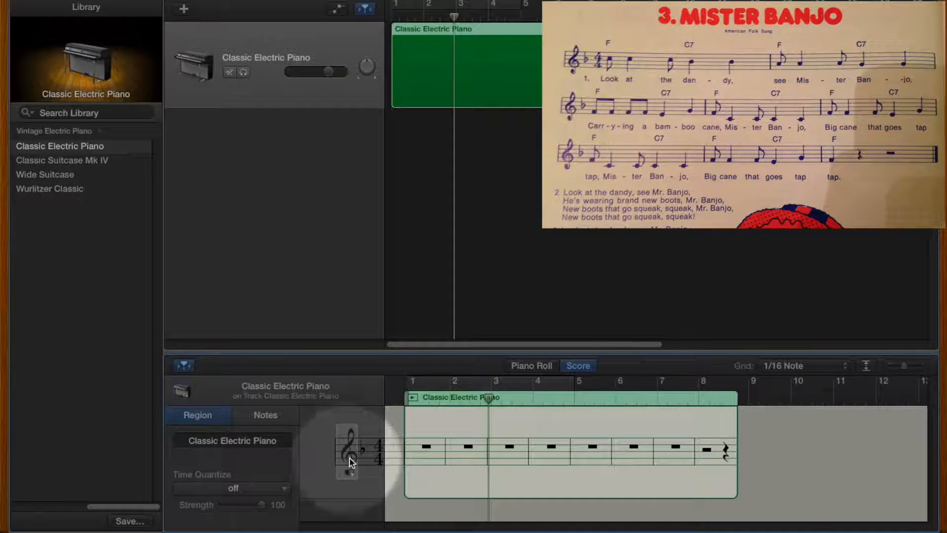
mouse_move(351, 476)
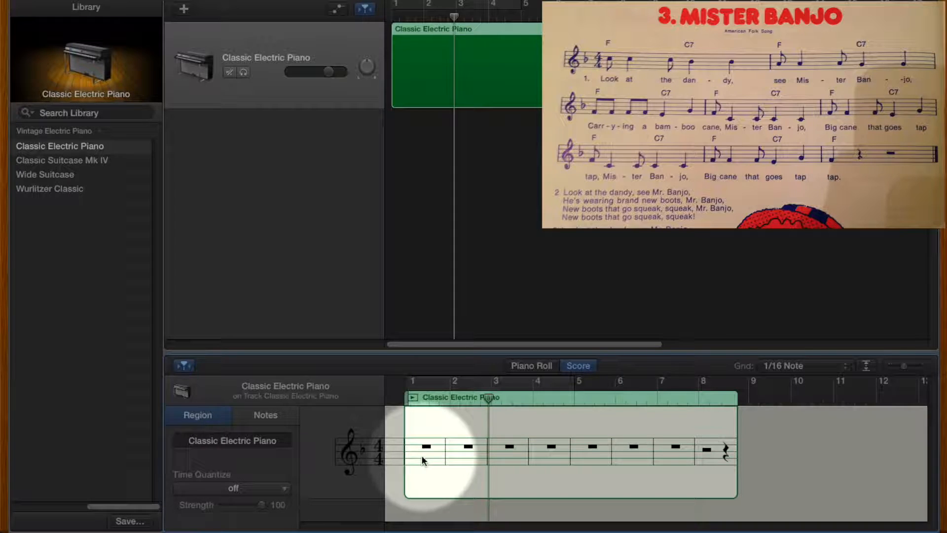
mouse_move(398, 479)
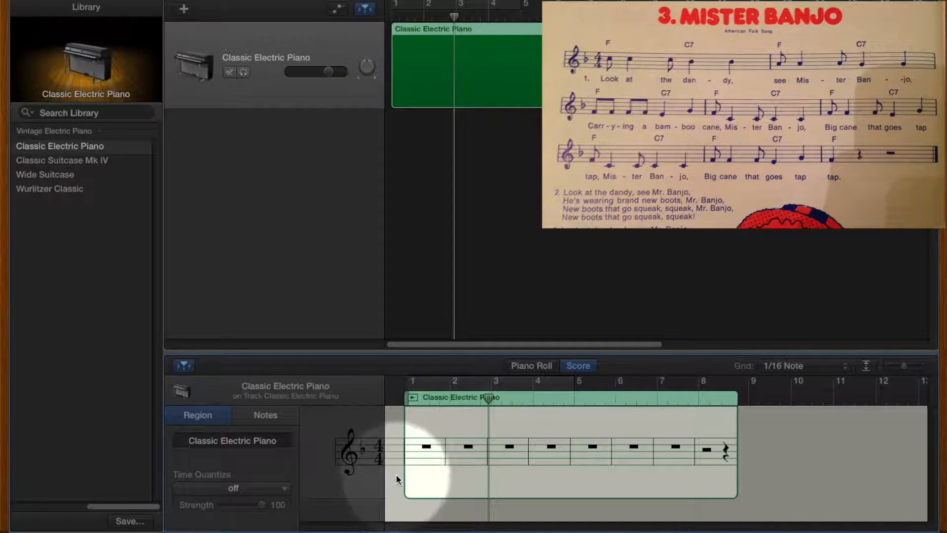
Show the Time Quantize note-value list, currently at 1/16 Note.
left_click(265, 414)
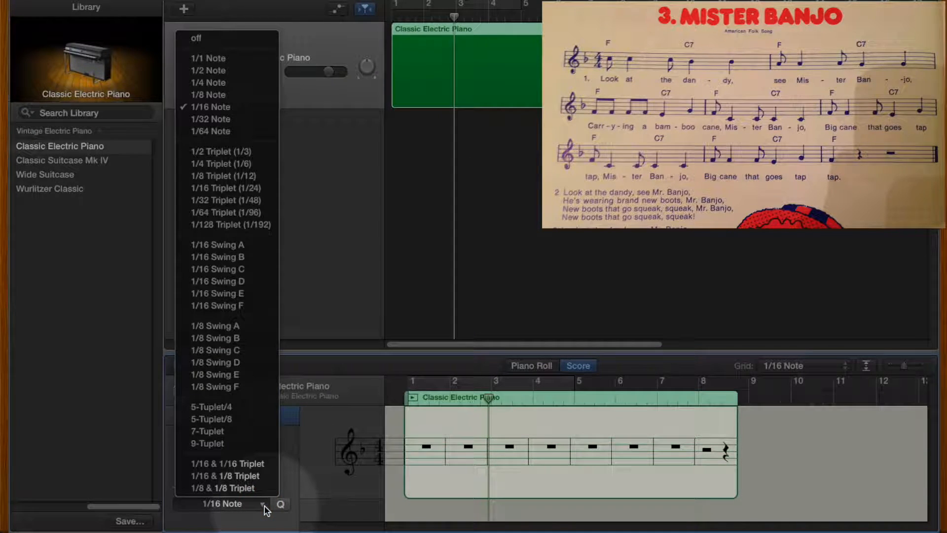
mouse_move(213, 143)
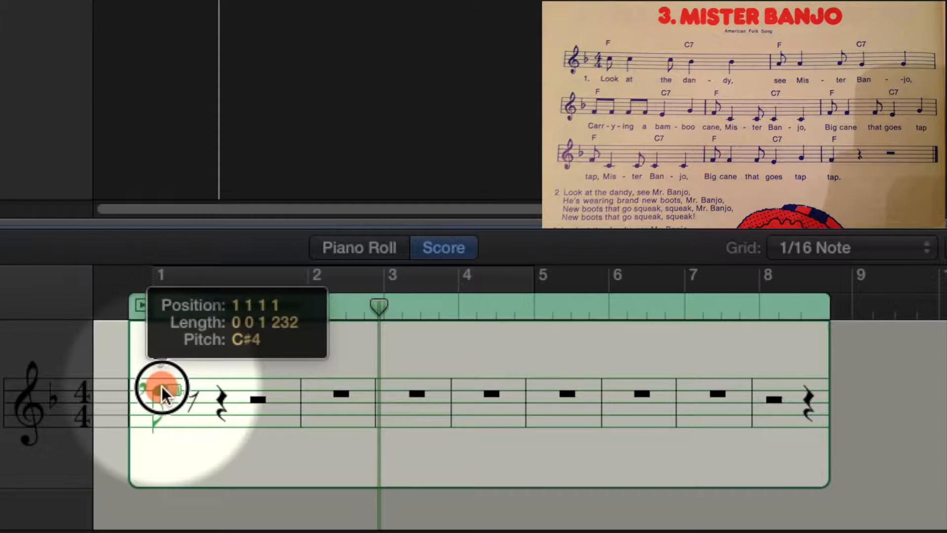
Place the first melody note at the start of bar 1 in the score.
left_click_drag(163, 387, 163, 399)
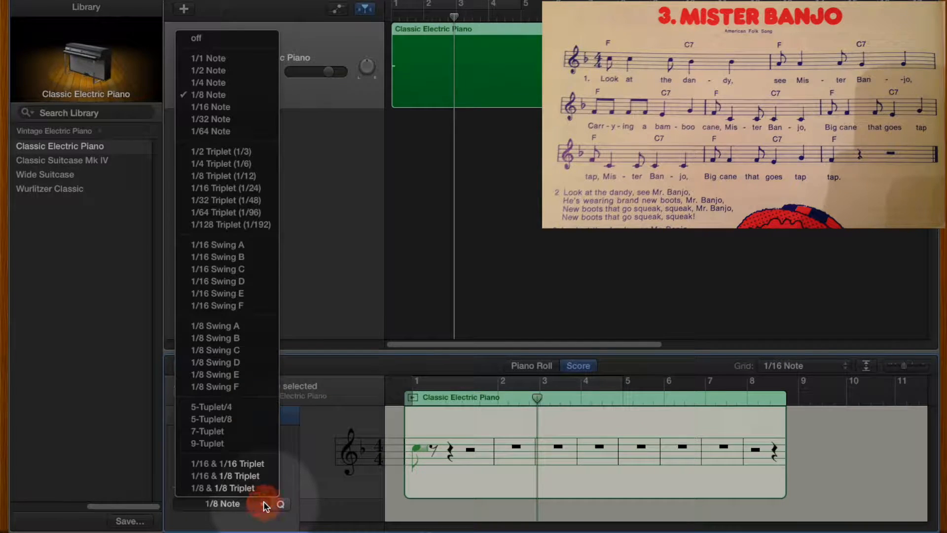
mouse_move(215, 88)
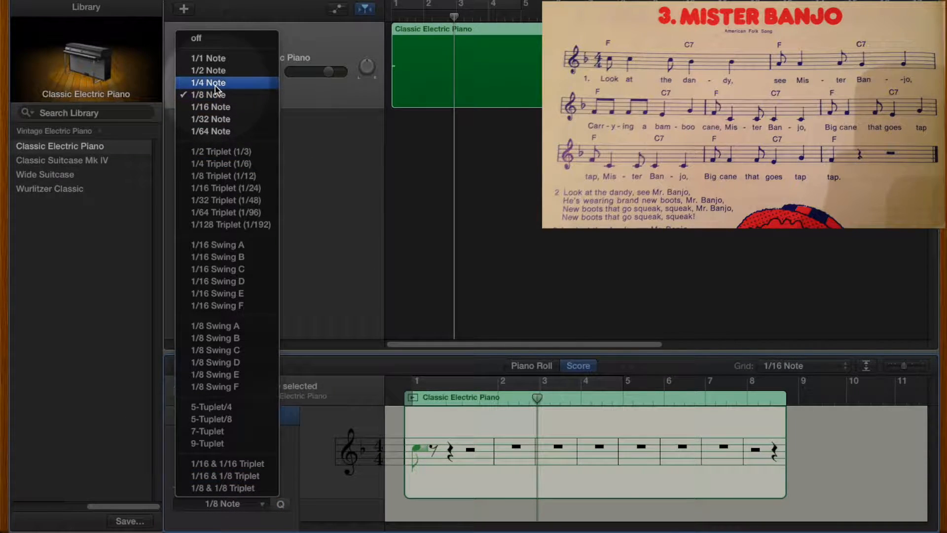
Set Time Quantize to 1/4 Note and add a second note beamed after the first.
left_click(207, 83)
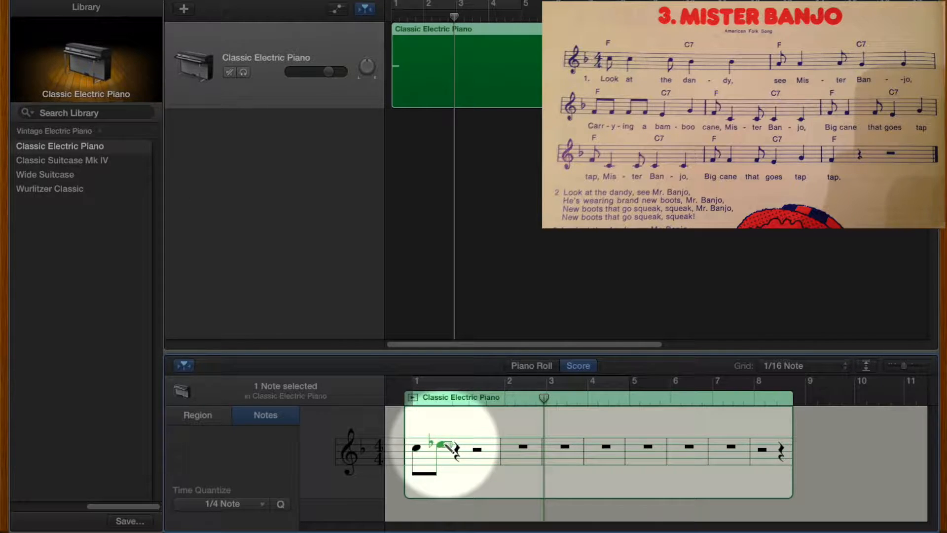
left_click(444, 448)
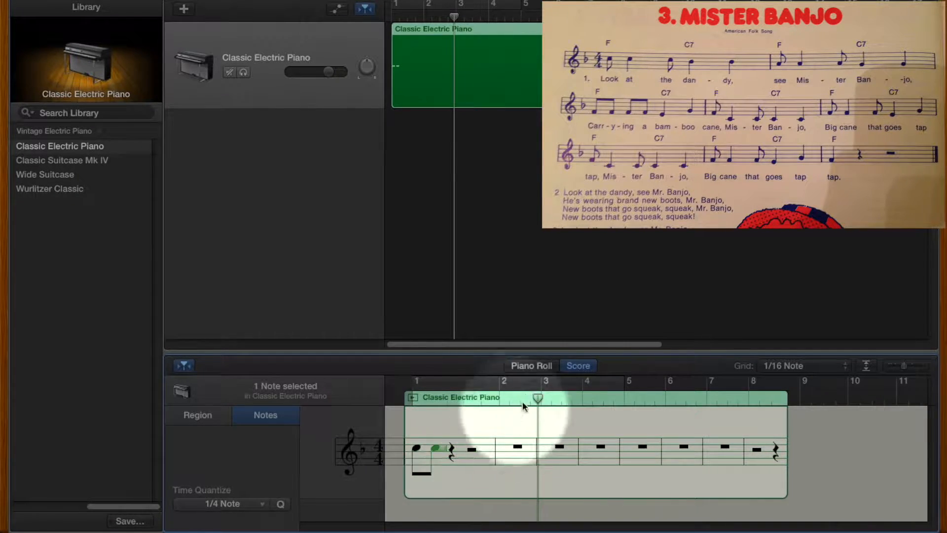
mouse_move(528, 366)
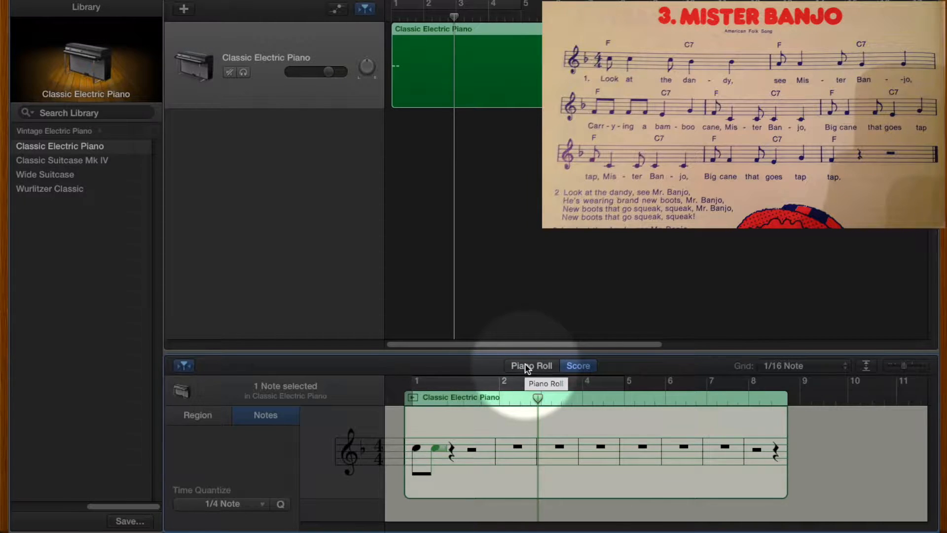
In the Piano Roll, stretch the second C4 note longer than the first.
left_click(530, 365)
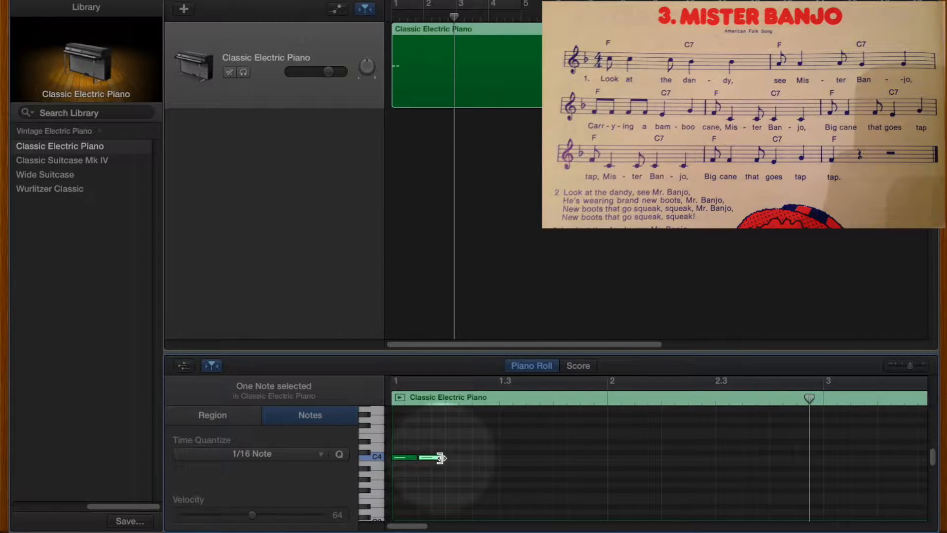
left_click_drag(441, 457, 451, 457)
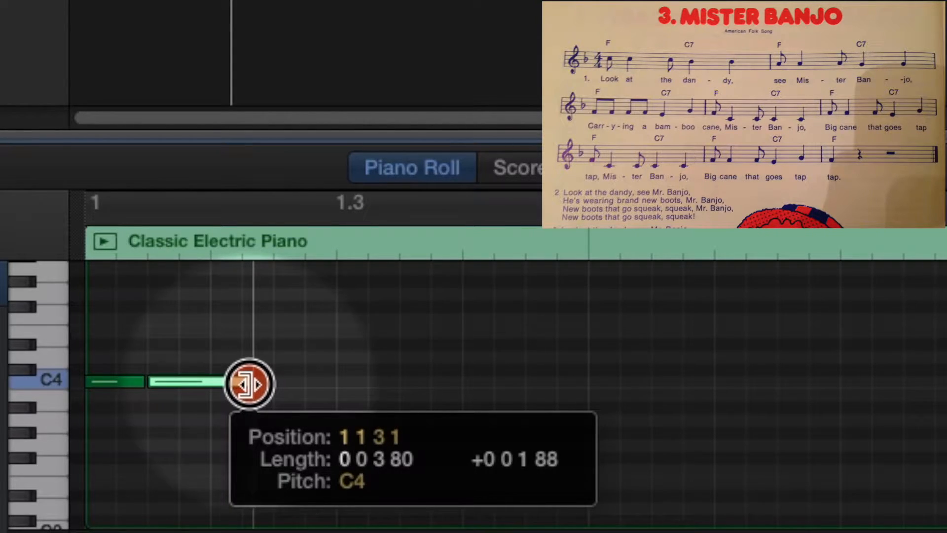
left_click_drag(250, 385, 263, 384)
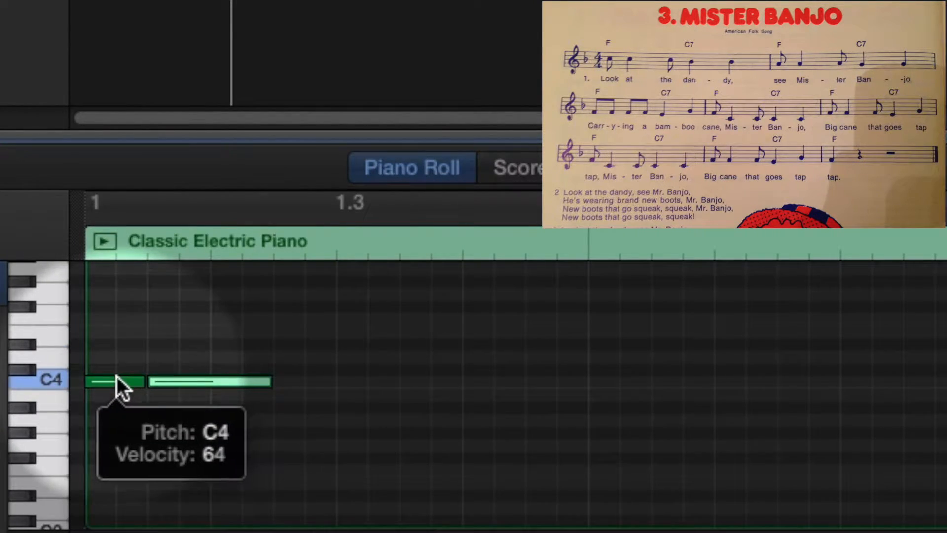
Copy existing notes to add a short C4 note and a lower B3 note on beat 3 of bar 1.
left_click_drag(120, 381, 205, 393)
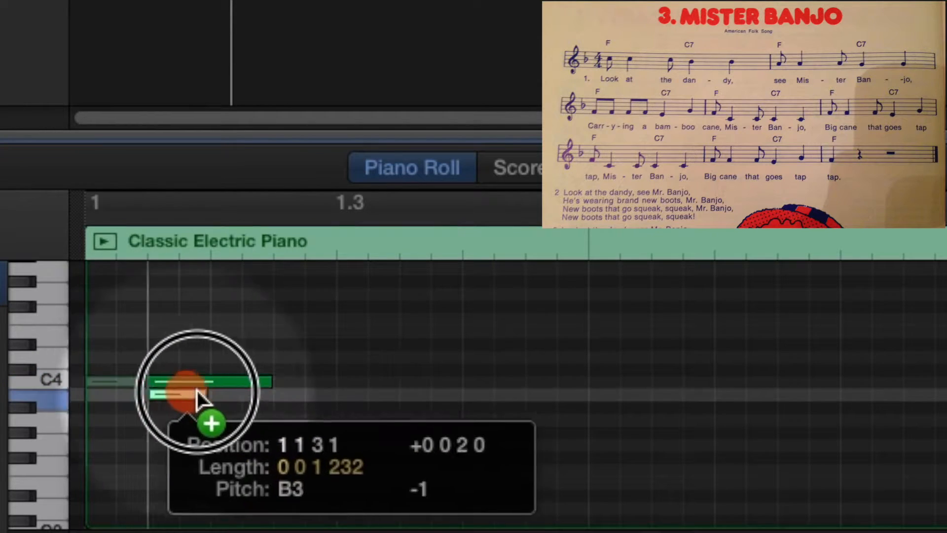
left_click_drag(193, 386, 314, 381)
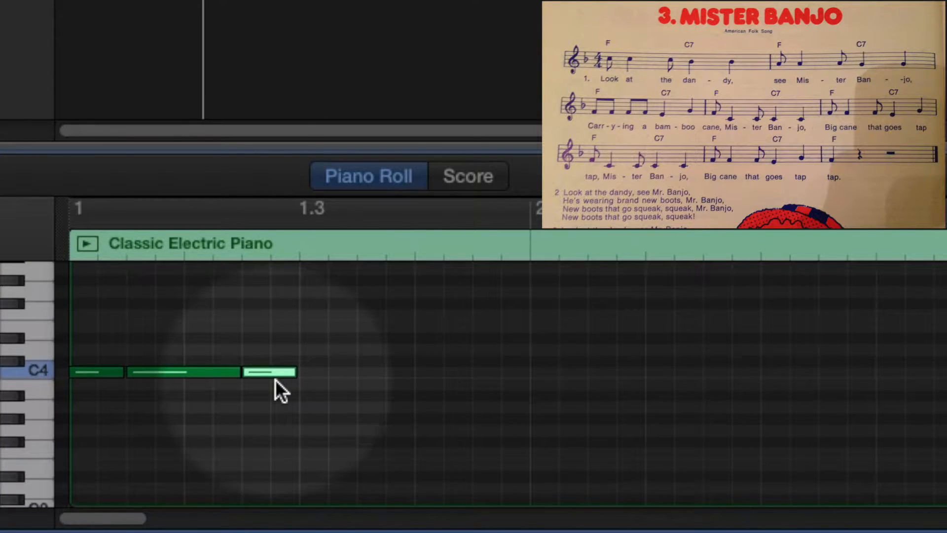
left_click(176, 373)
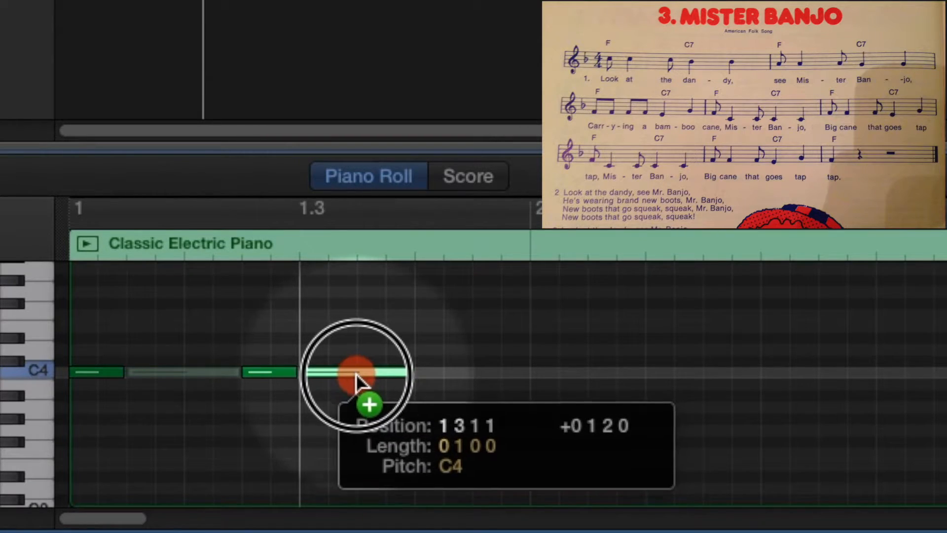
left_click_drag(356, 372, 359, 390)
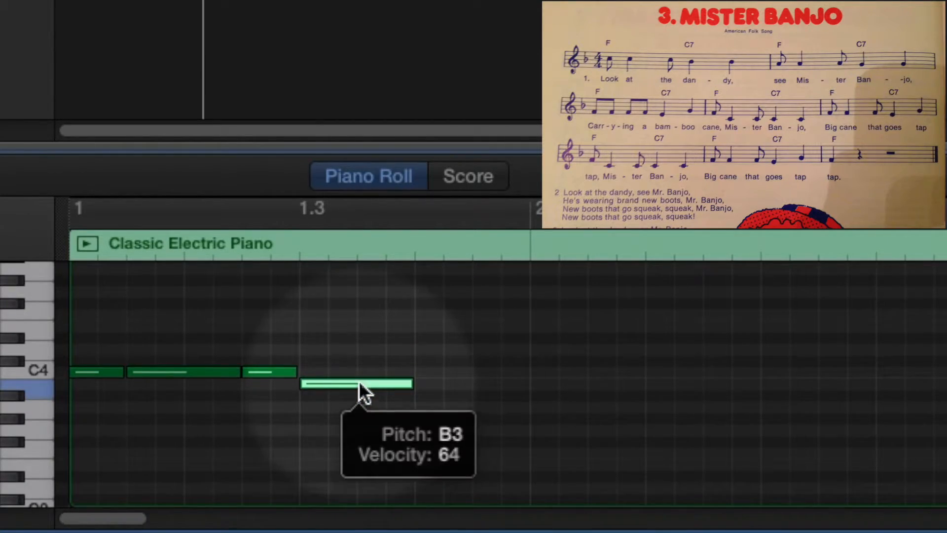
mouse_move(381, 403)
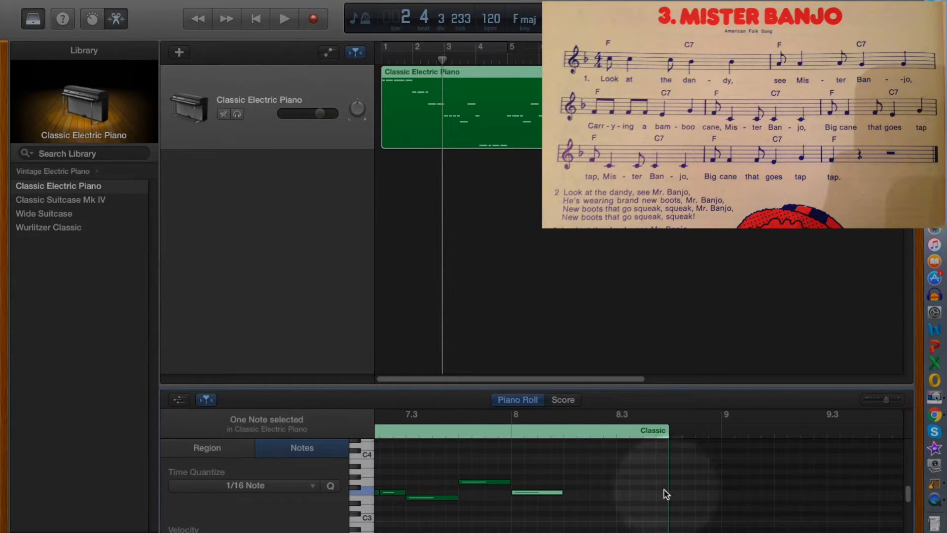
mouse_move(667, 483)
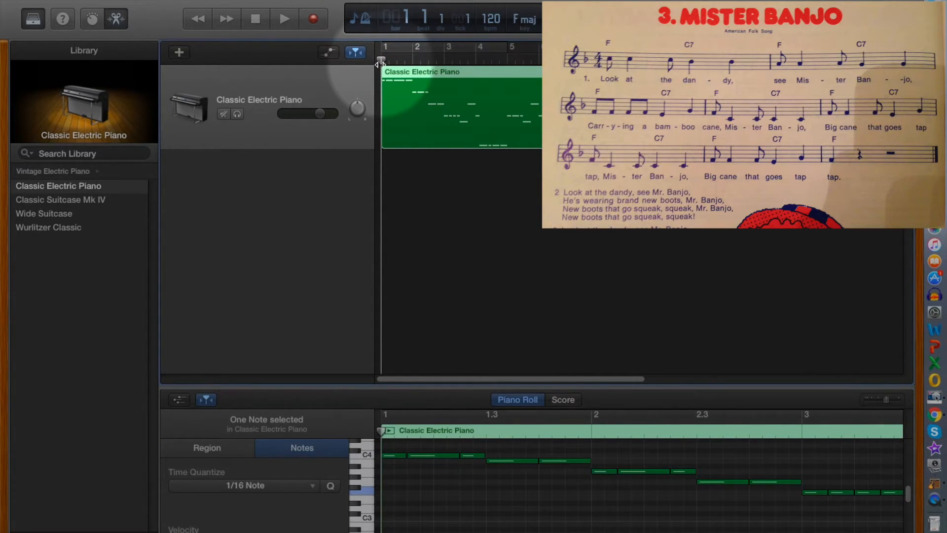
Play the melody from the start and show it as score notation in F major.
left_click(282, 17)
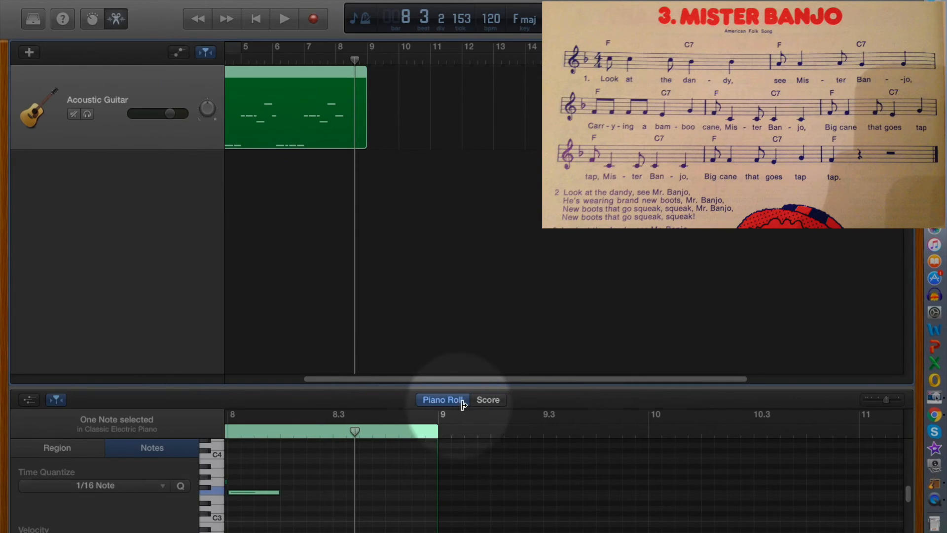
left_click(489, 400)
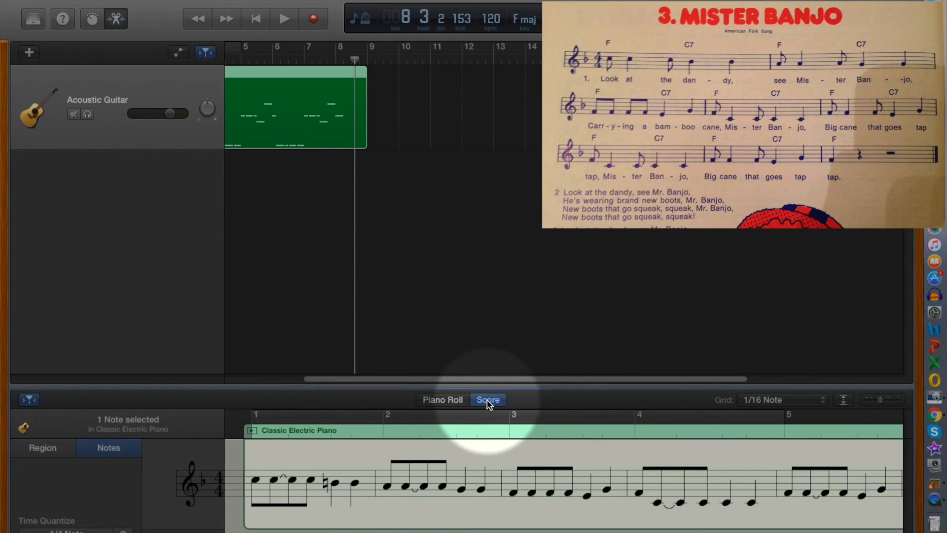